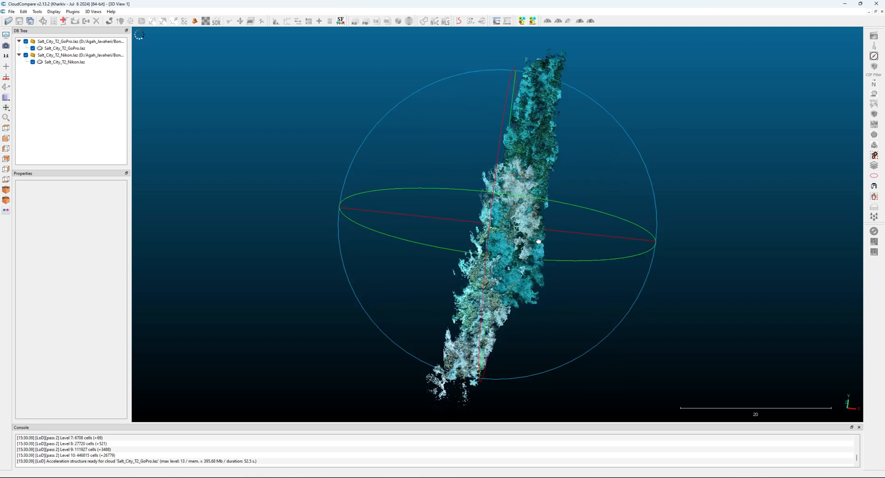
- Orbit the clouds upright, hide Salt_City_T2_GoPro.laz, and select Salt_City_T2_Nikon.laz
left_click_drag(538, 241, 566, 250)
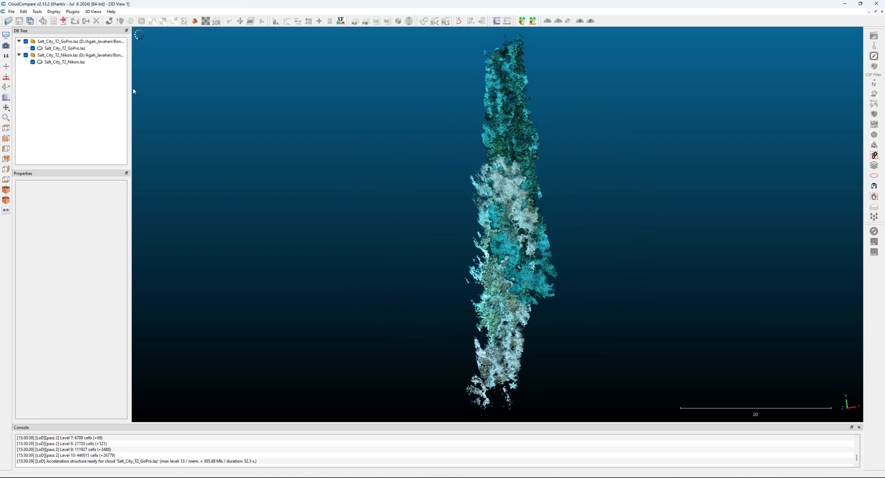
left_click(35, 47)
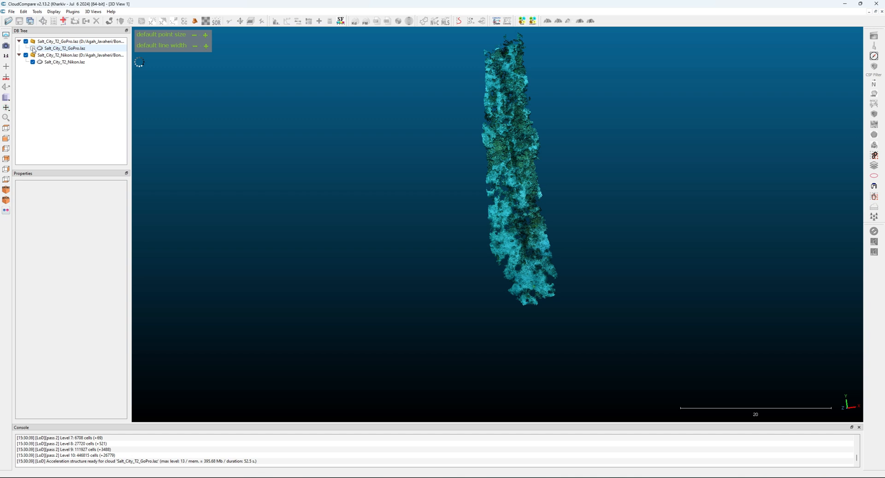
left_click(63, 62)
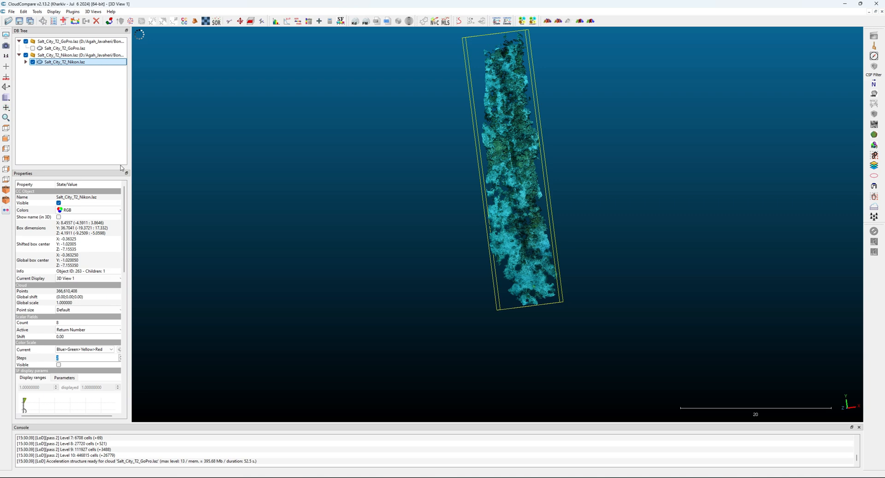
left_click(34, 61)
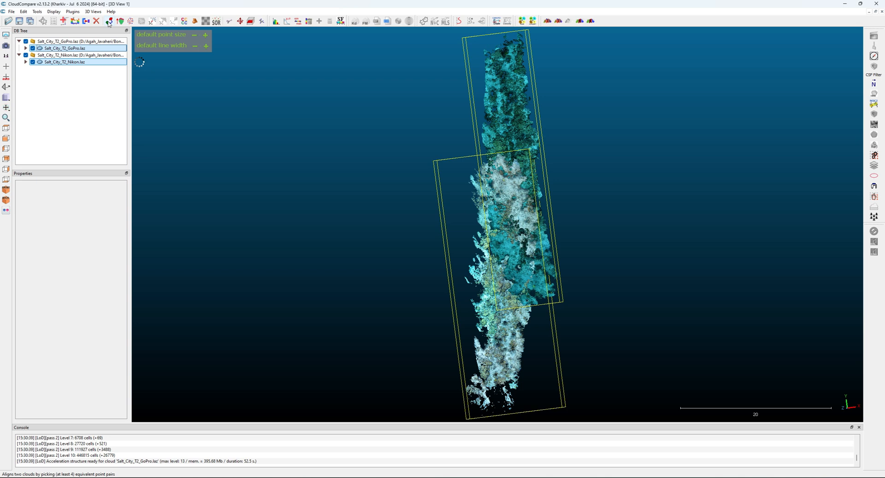
mouse_move(110, 21)
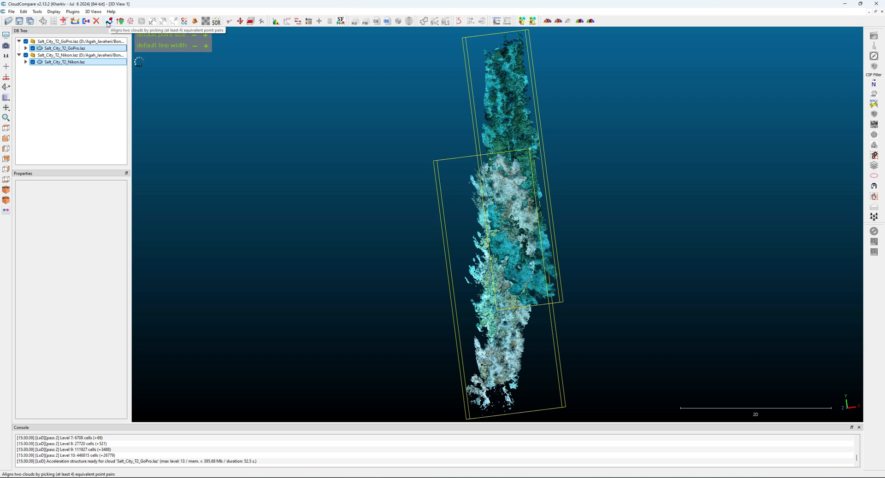
- Launch Align (point pairs picking) with Salt_City_T2_GoPro.laz as the cloud to align
left_click(110, 22)
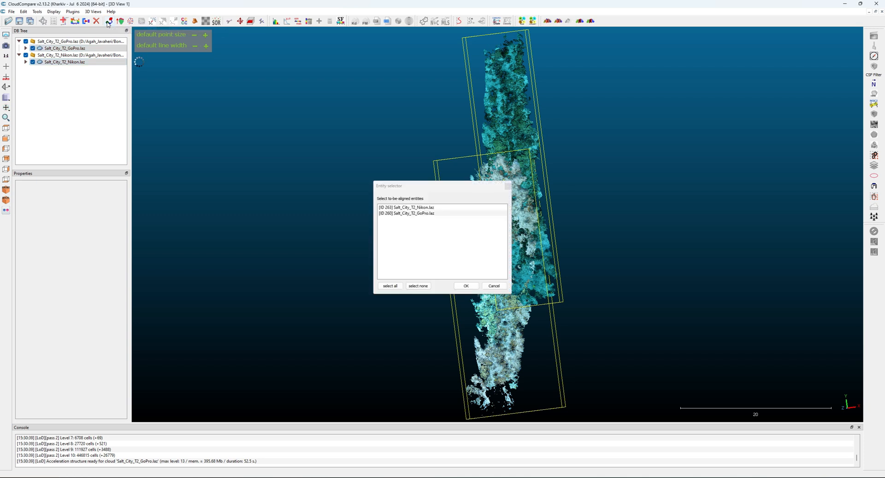
left_click(405, 208)
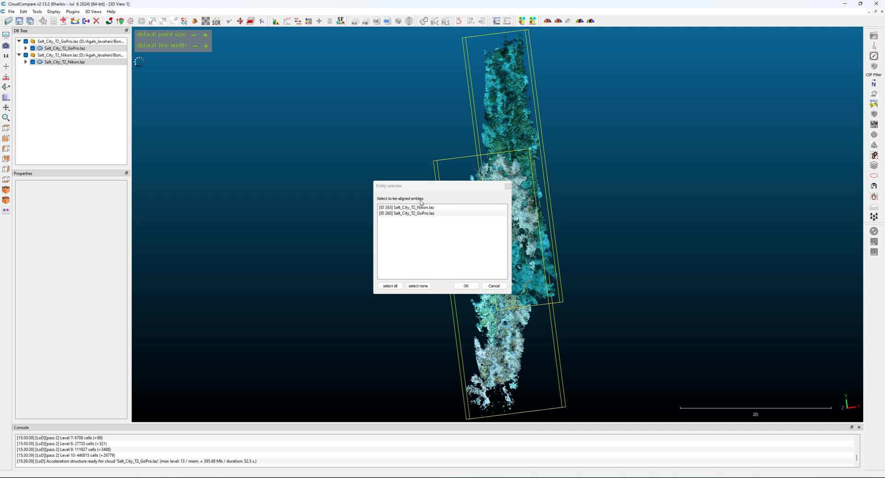
left_click(419, 213)
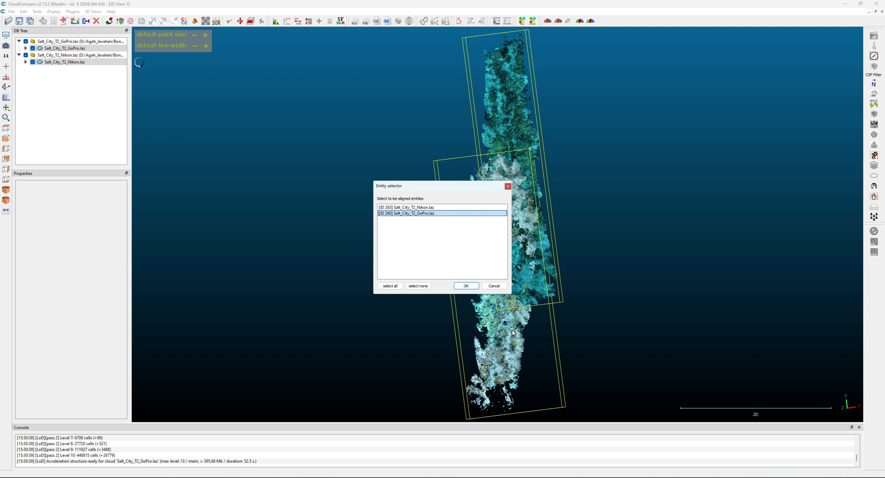
mouse_move(593, 185)
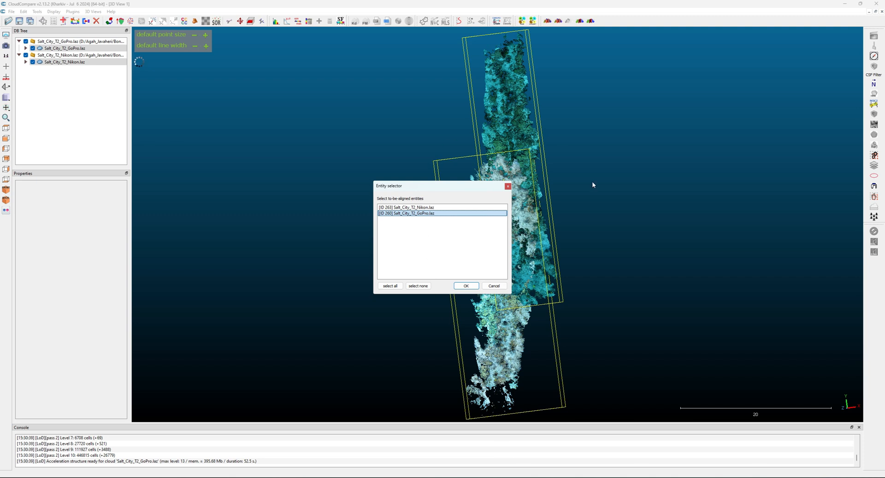
mouse_move(493, 286)
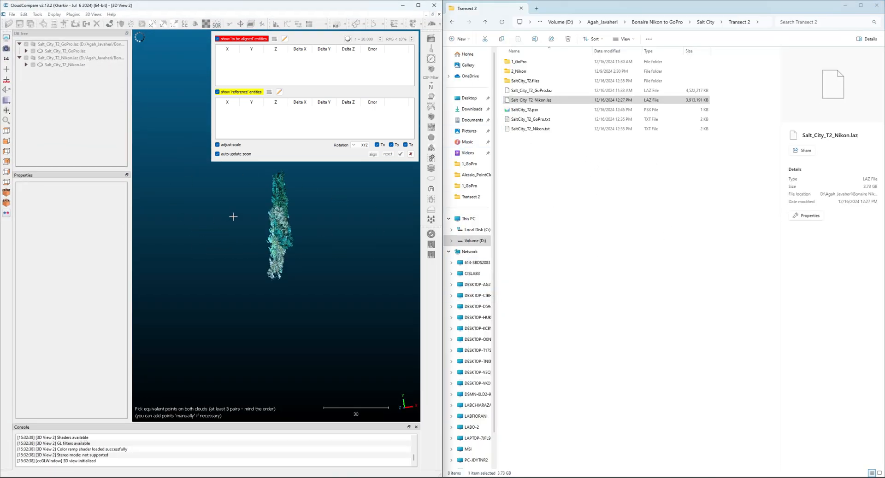
mouse_move(633, 150)
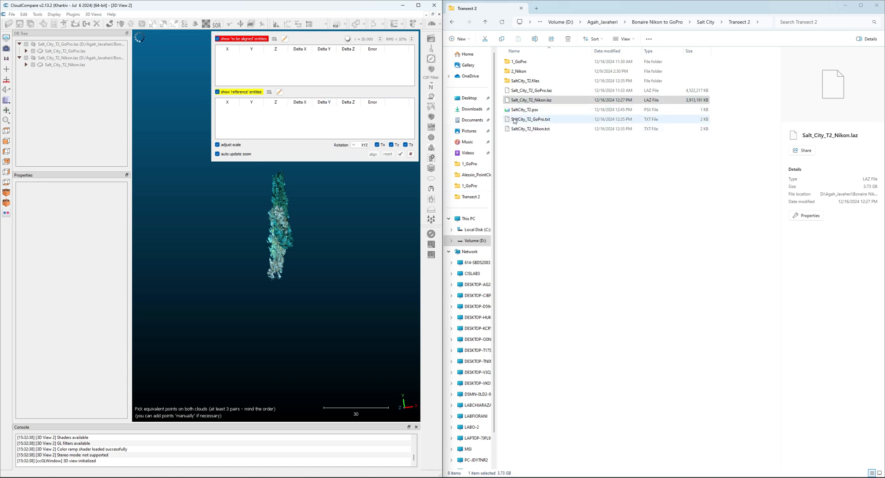
- Select SaltCity_T2_GoPro.txt in the Transect 2 folder
left_click(530, 119)
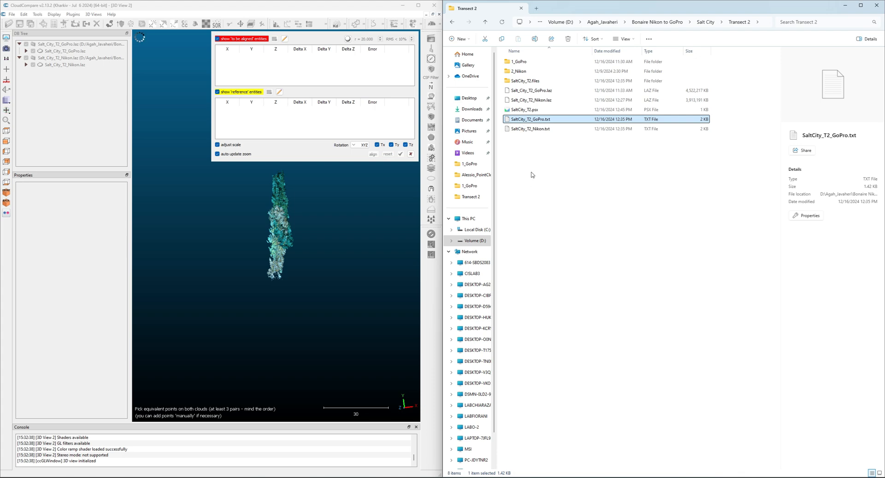
mouse_move(520, 121)
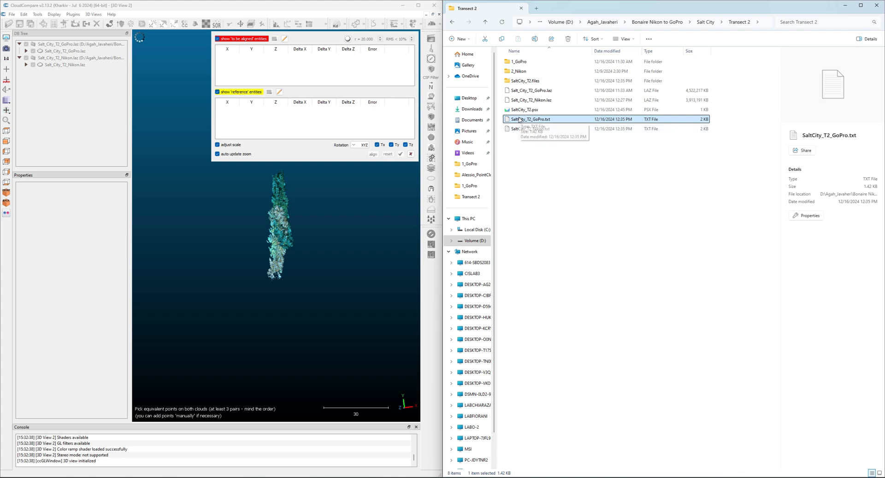
- Open SaltCity_T2_GoPro.txt in Notepad and snap it to the right half
double_click(528, 118)
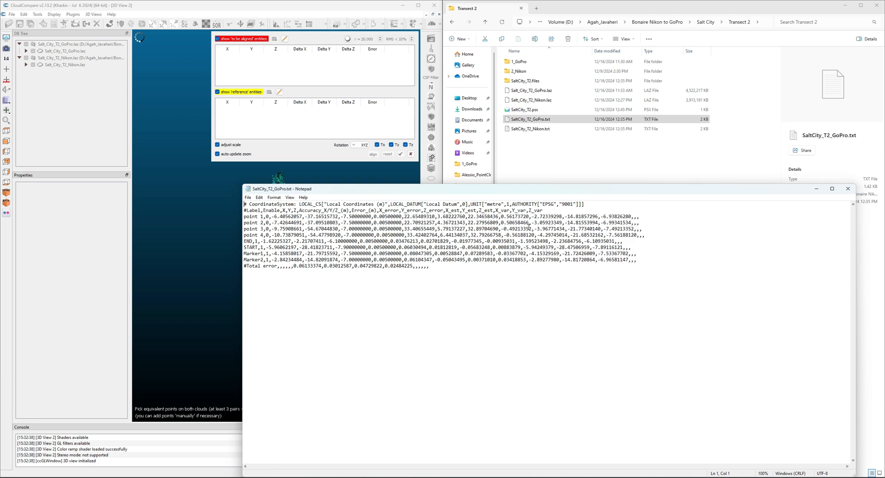
mouse_move(351, 191)
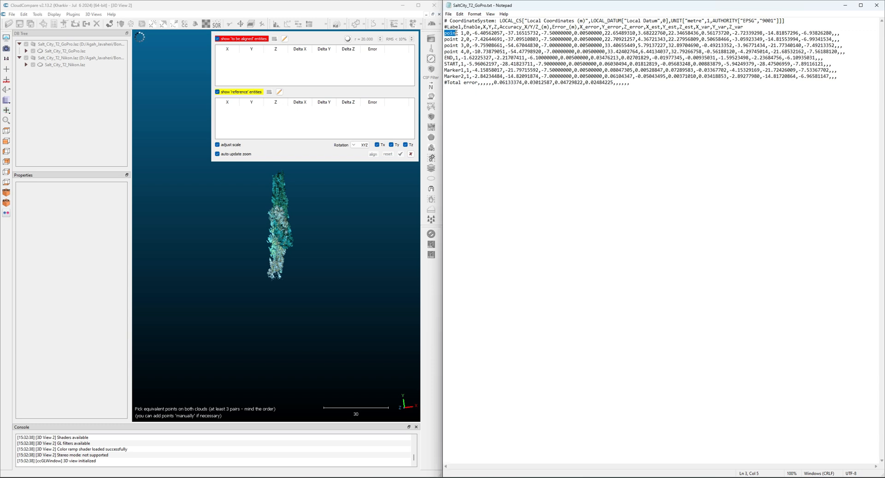
left_click_drag(442, 33, 844, 52)
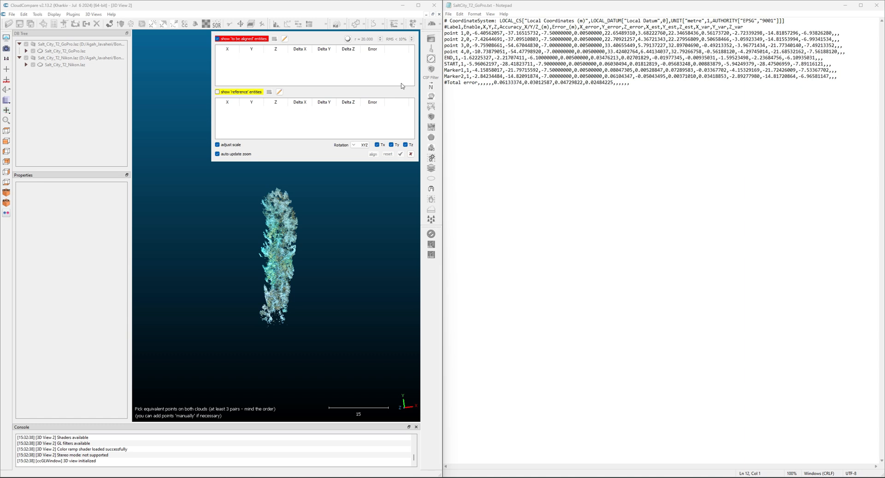
mouse_move(311, 67)
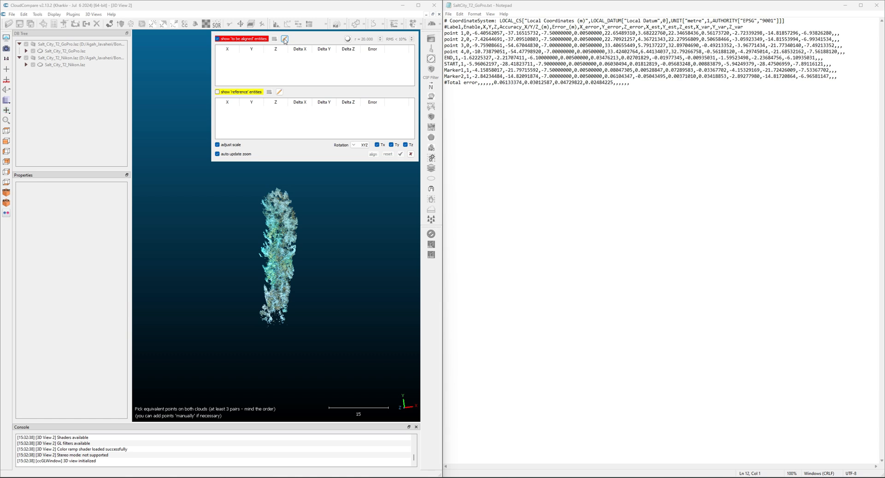
- Add aligned point A0 from END's X and Y with Z -6.1
left_click(284, 38)
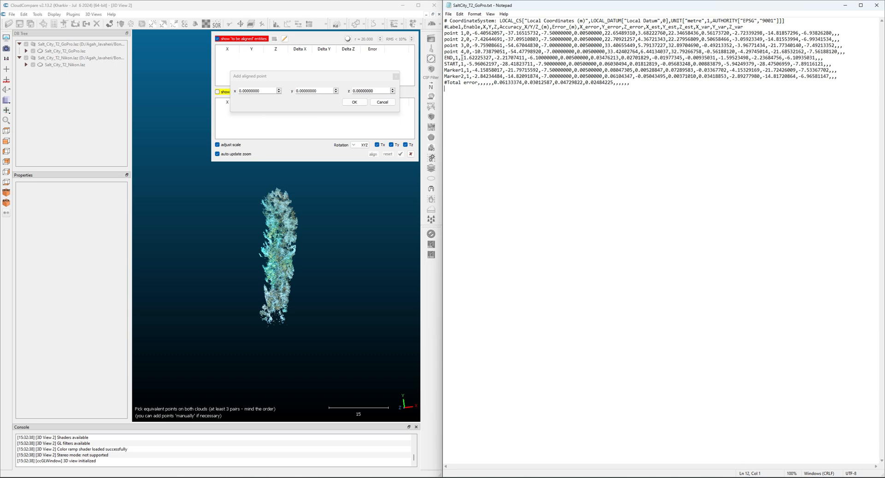
double_click(470, 59)
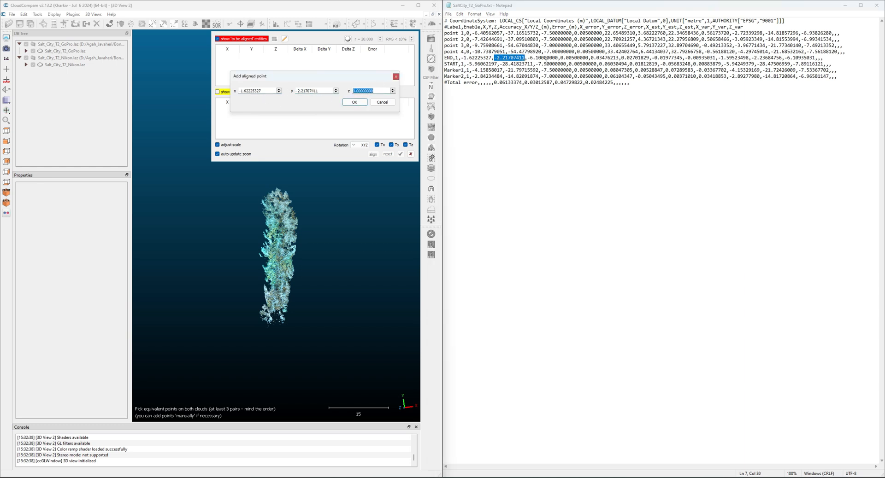
type("-6")
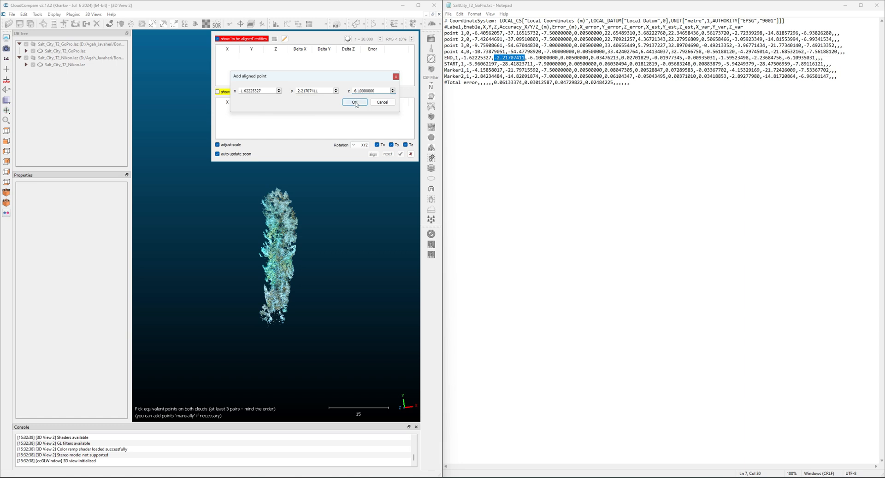
left_click(355, 101)
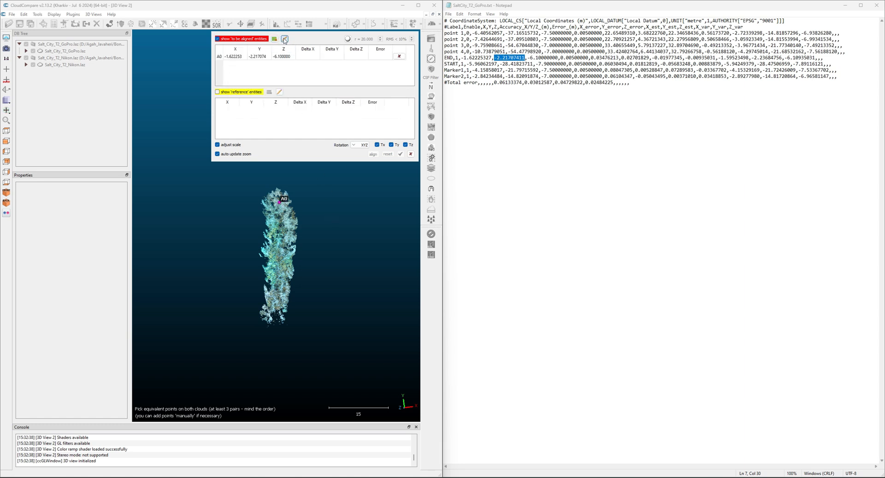
left_click(283, 39)
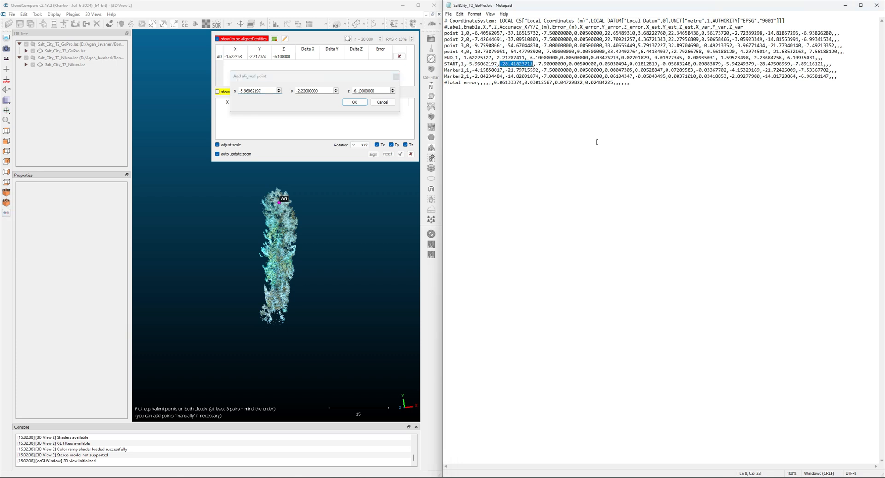
- Enter aligned points A1–A3 from START (X -28.41823711), Marker1 and Marker2 coordinates
type("-28.41823711")
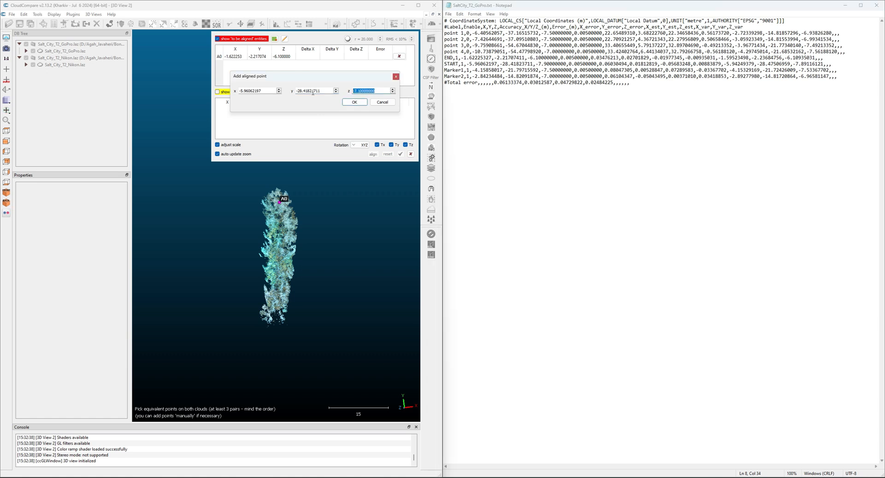
type("-7.")
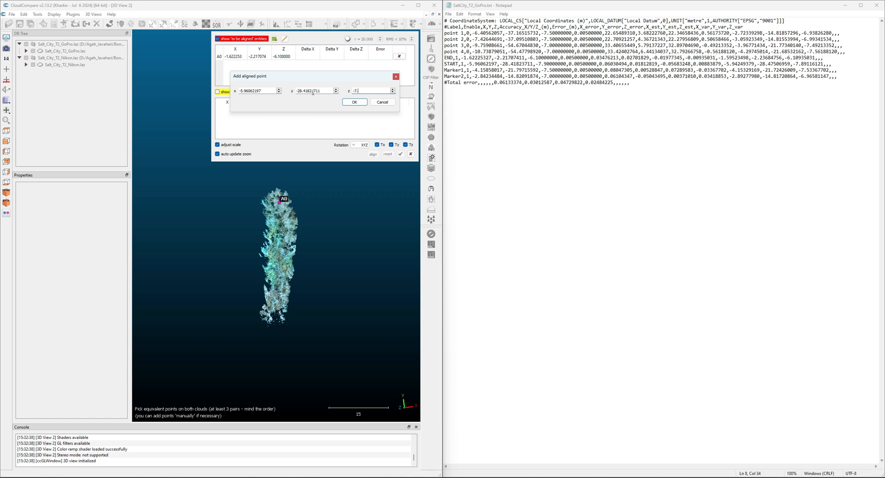
left_click(355, 102)
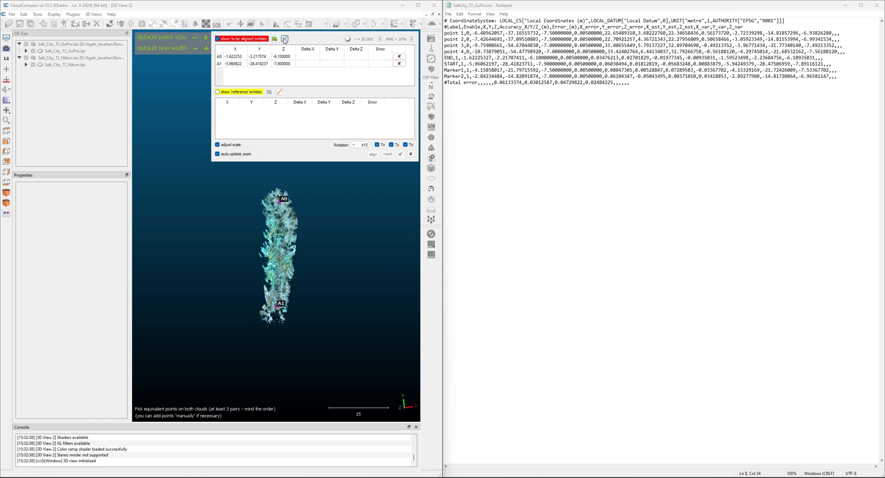
left_click(286, 39)
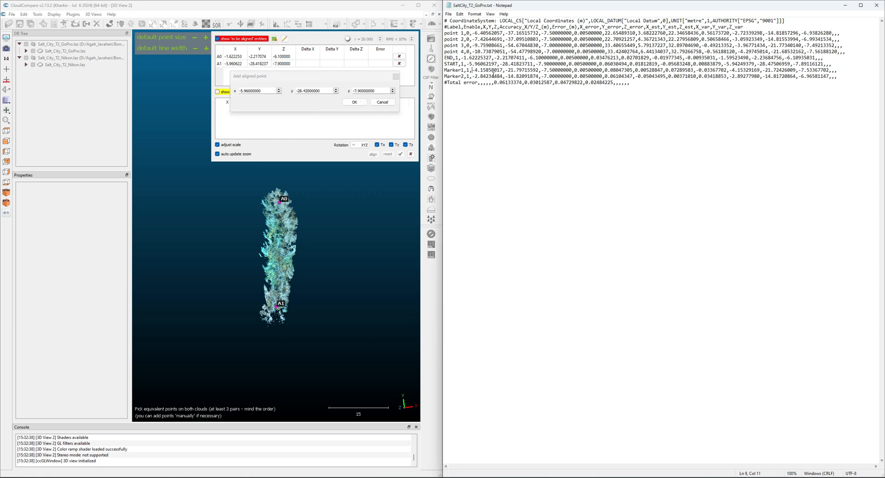
double_click(488, 70)
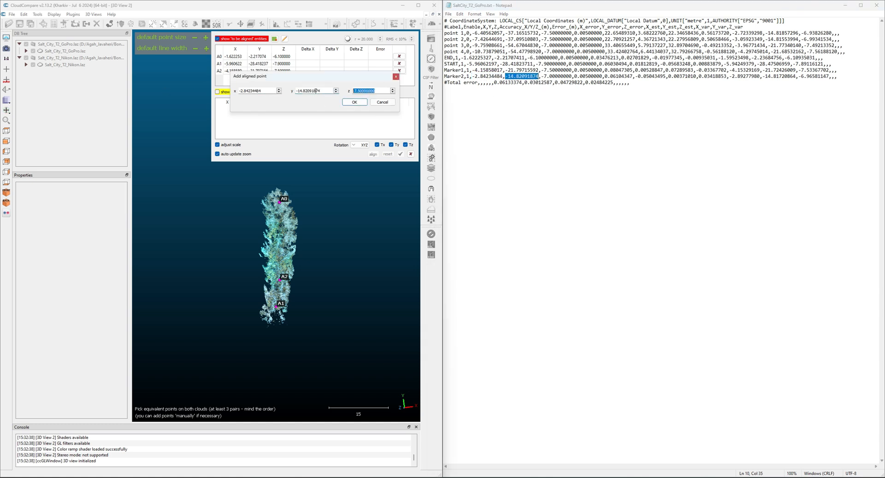
left_click(354, 102)
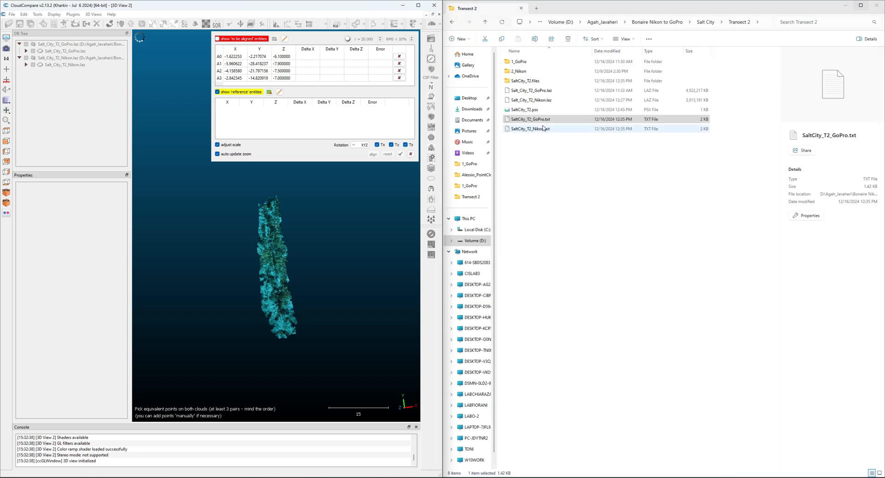
- Open SaltCity_T2_Nikon.txt from File Explorer's right-click menu
right_click(529, 128)
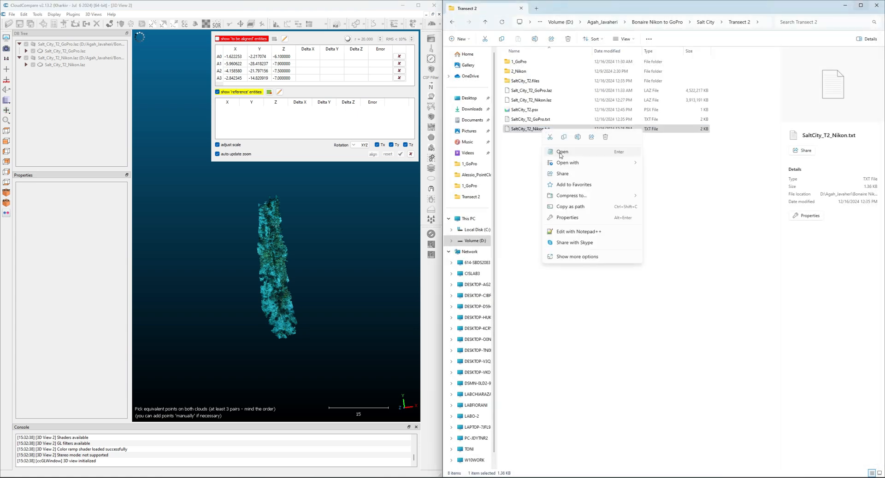
left_click(562, 151)
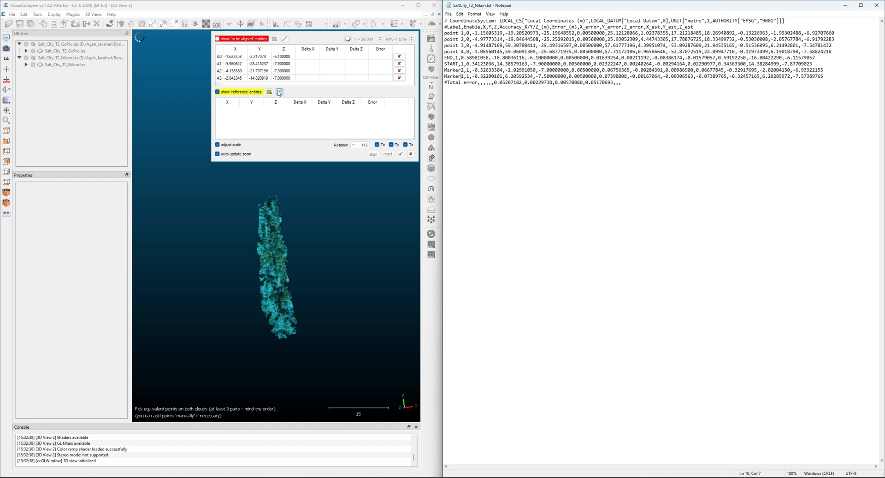
- Enter reference points R0–R3 from Nikon END (0.58981058, Z -6.1), START, Marker1, Marker2
left_click(279, 92)
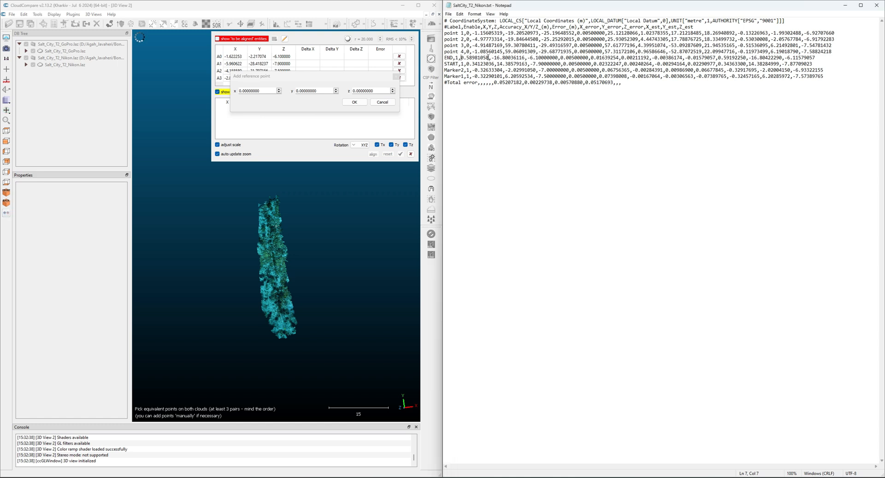
type("0.58981058")
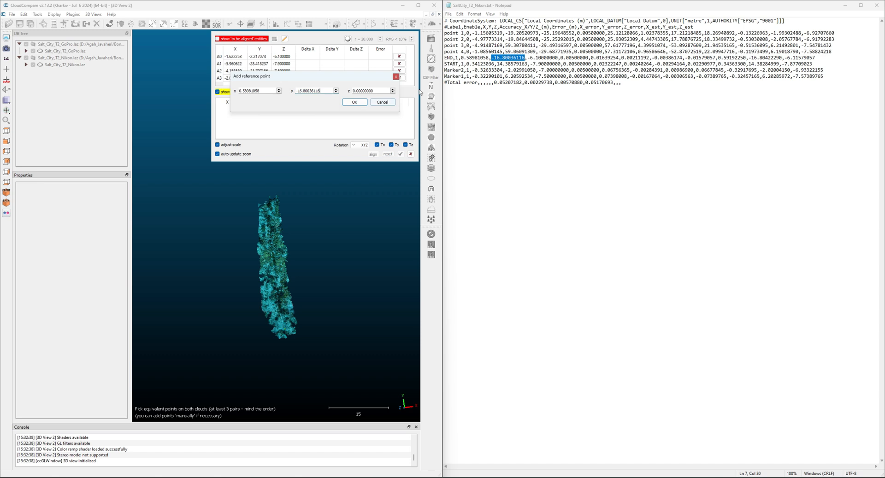
type("-6.1")
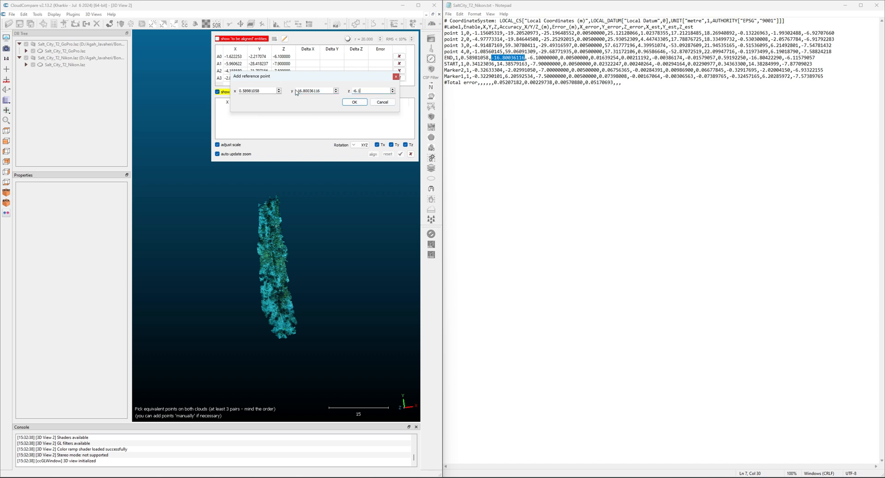
left_click(354, 102)
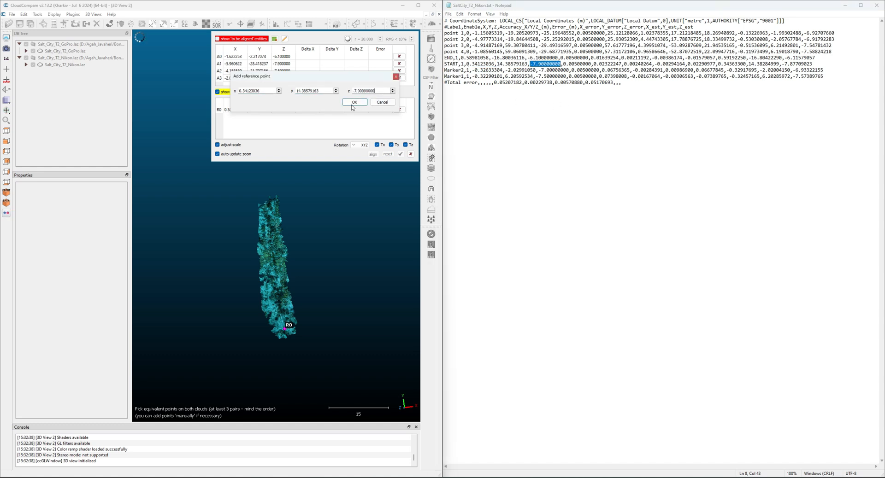
left_click(354, 102)
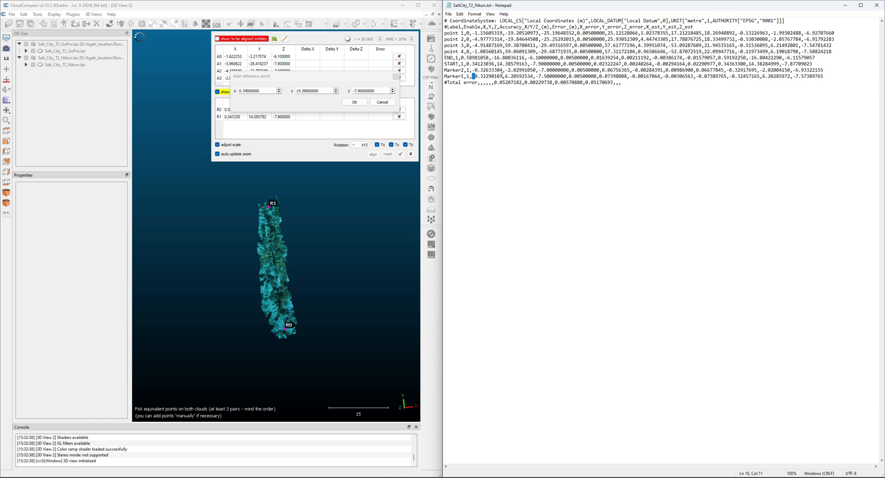
double_click(485, 73)
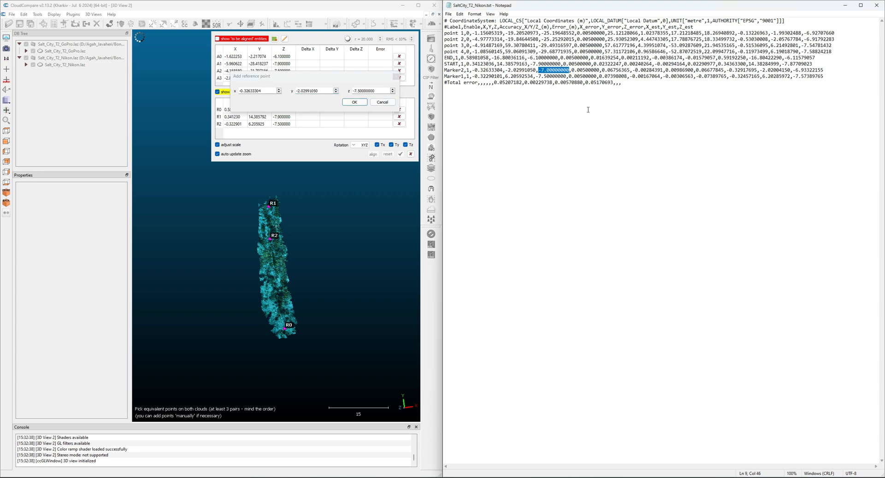
left_click(355, 102)
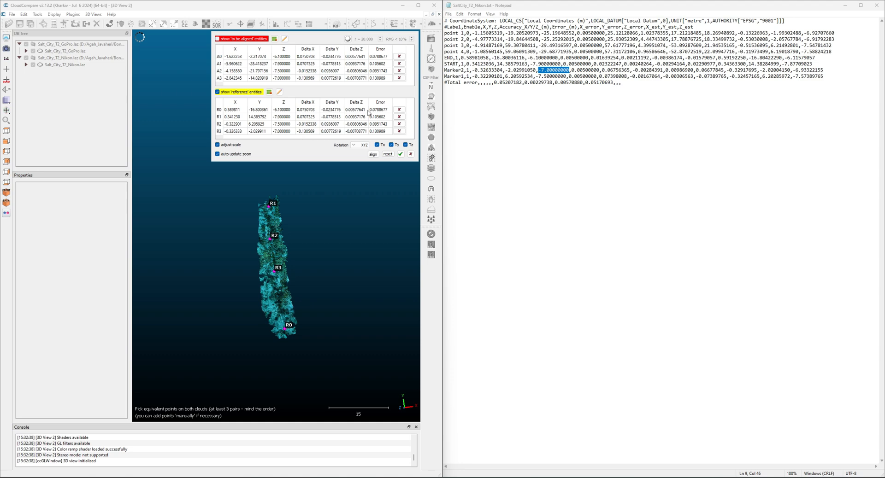
mouse_move(230, 55)
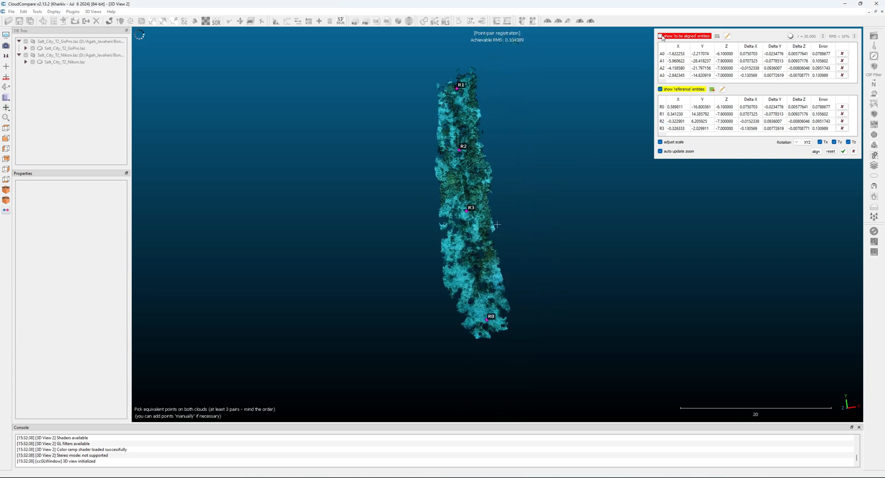
- Toggle the picked-point display checkboxes, then run the alignment (RMS 0.104, scale 1.17)
left_click(659, 89)
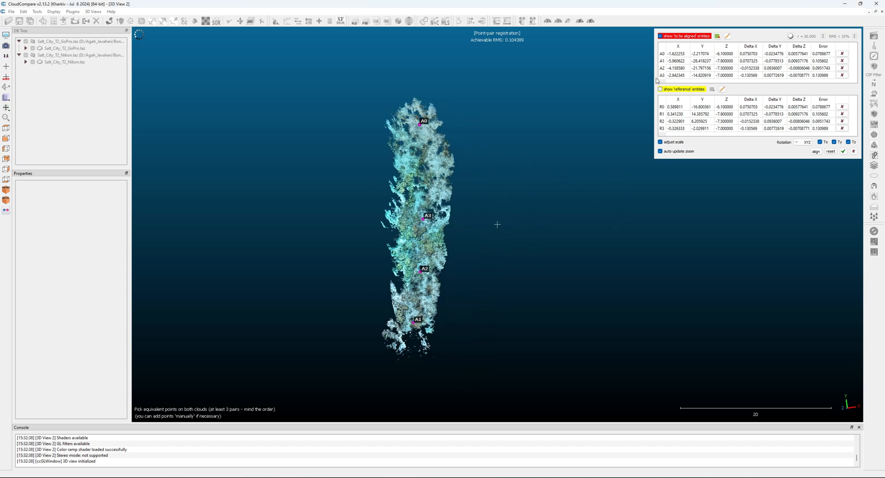
left_click(659, 89)
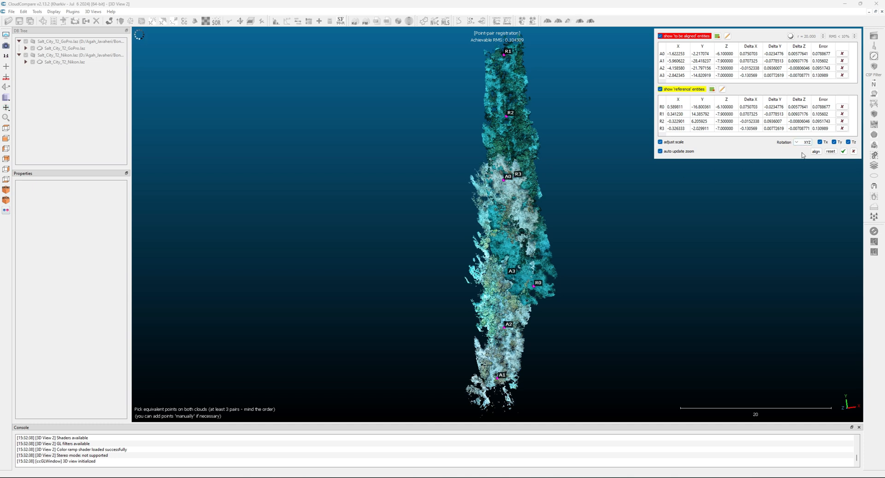
mouse_move(548, 331)
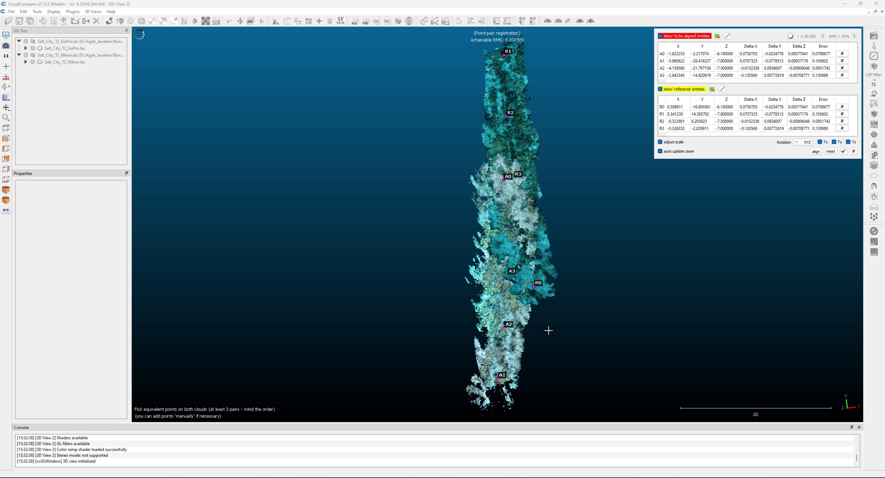
mouse_move(557, 64)
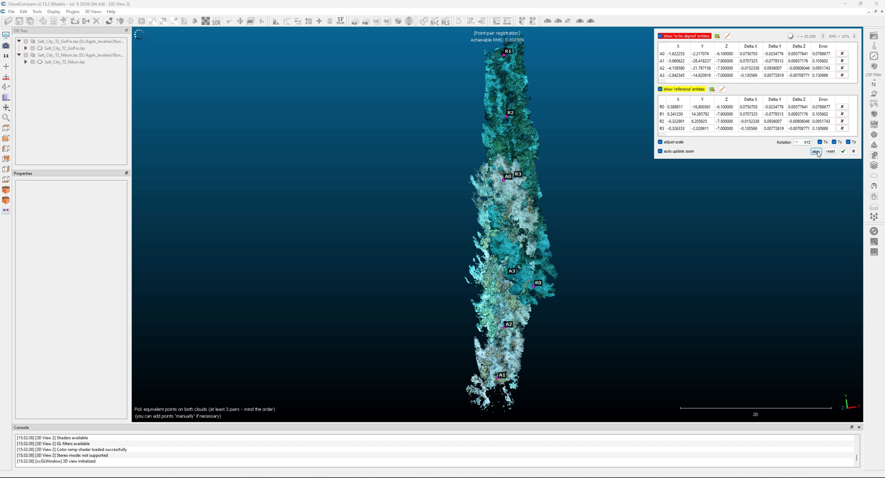
left_click(815, 151)
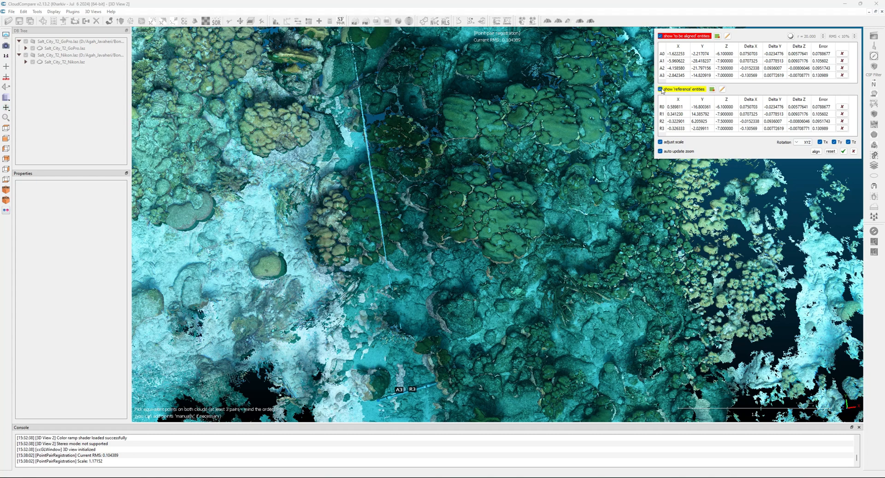
- Hide and reshow the Nikon reference cloud to compare the aligned overlap
left_click(661, 90)
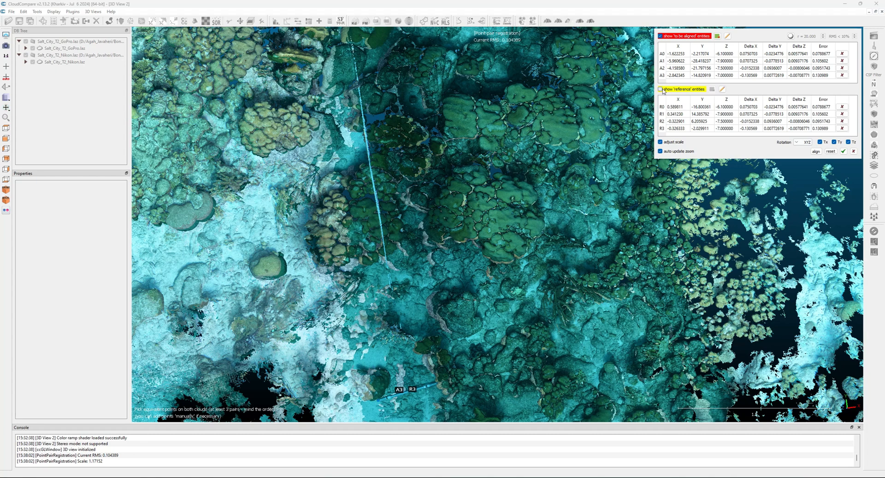
left_click(660, 89)
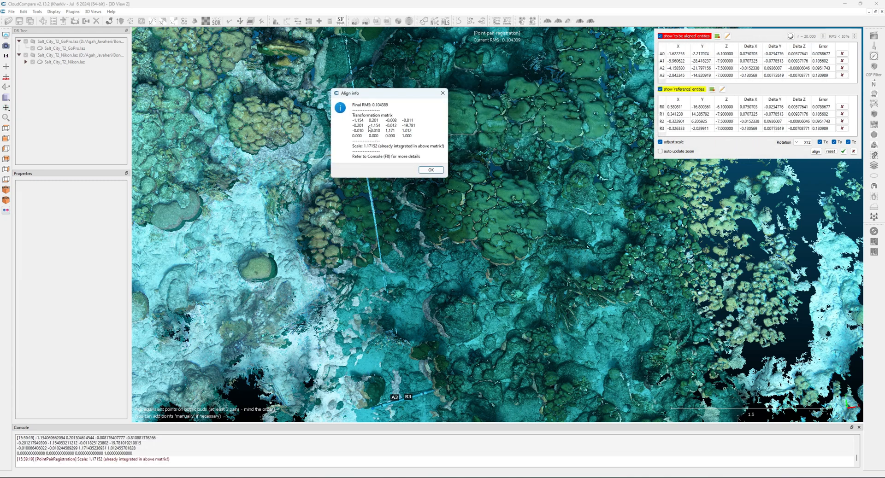
mouse_move(419, 138)
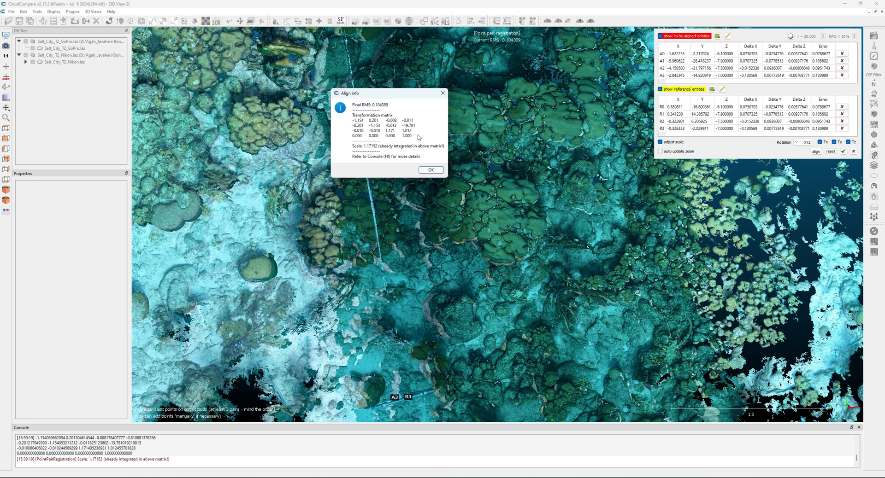
mouse_move(437, 143)
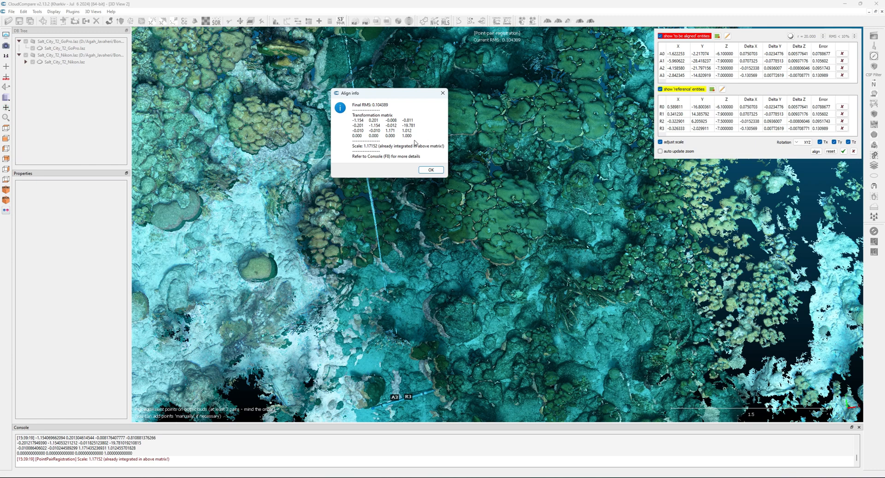
mouse_move(358, 151)
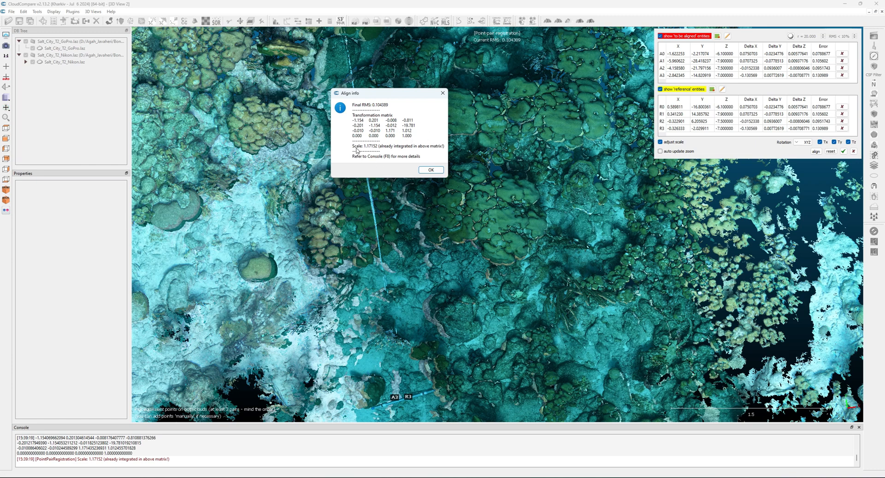
mouse_move(370, 155)
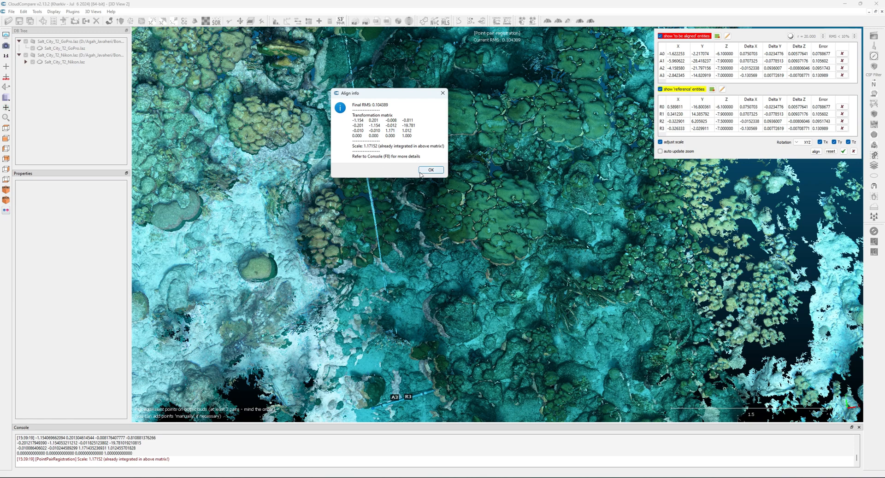
mouse_move(427, 172)
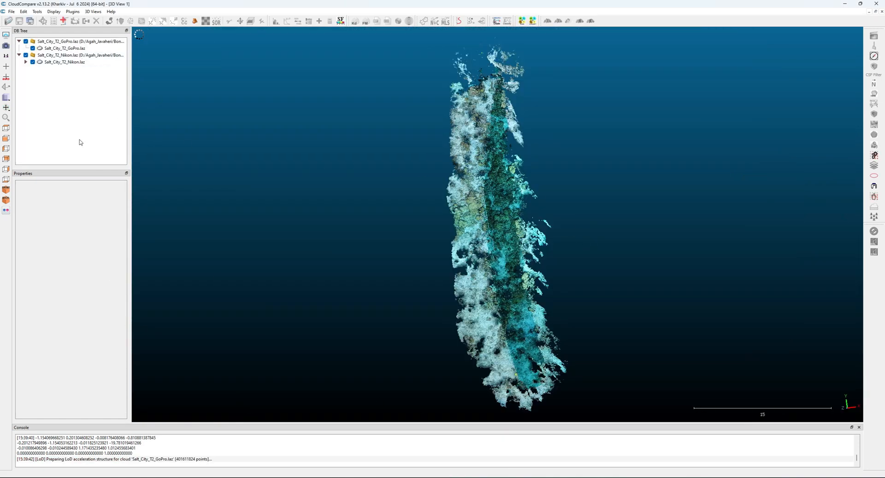
- Save the selected GoPro cloud in LAS/LAZ format as Salt_City_T2_GoPro_registered.laz
left_click(64, 62)
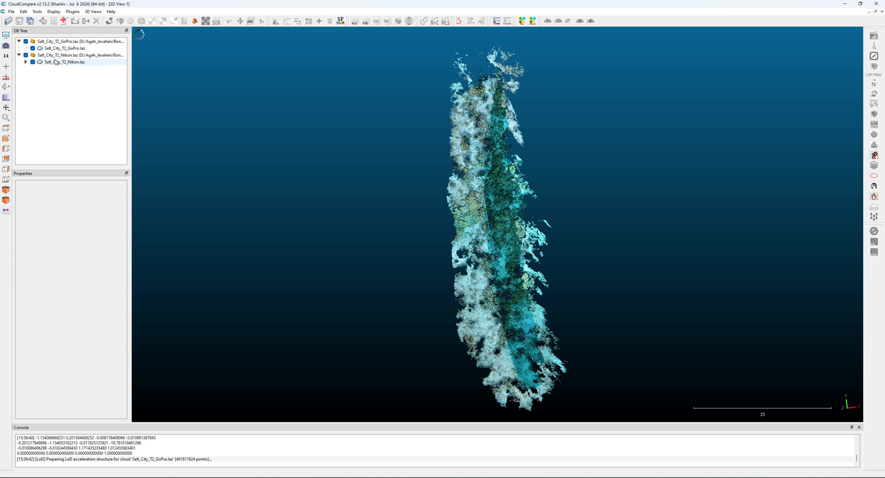
left_click(62, 48)
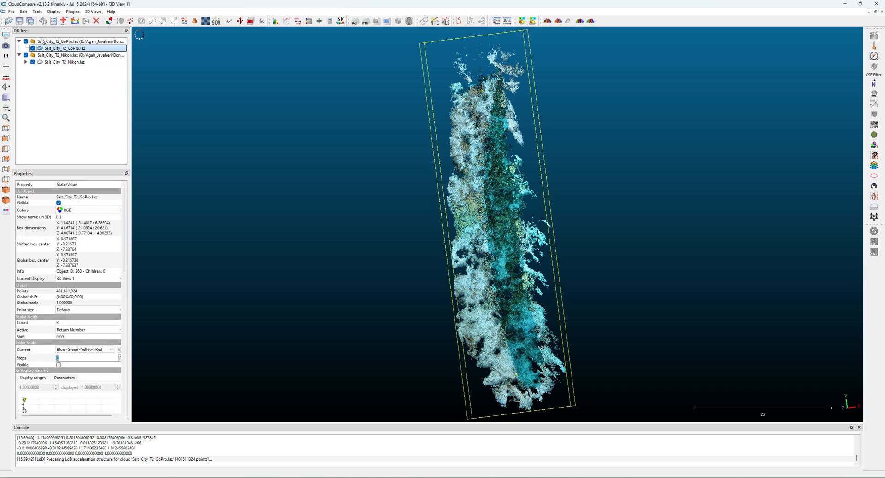
left_click(10, 11)
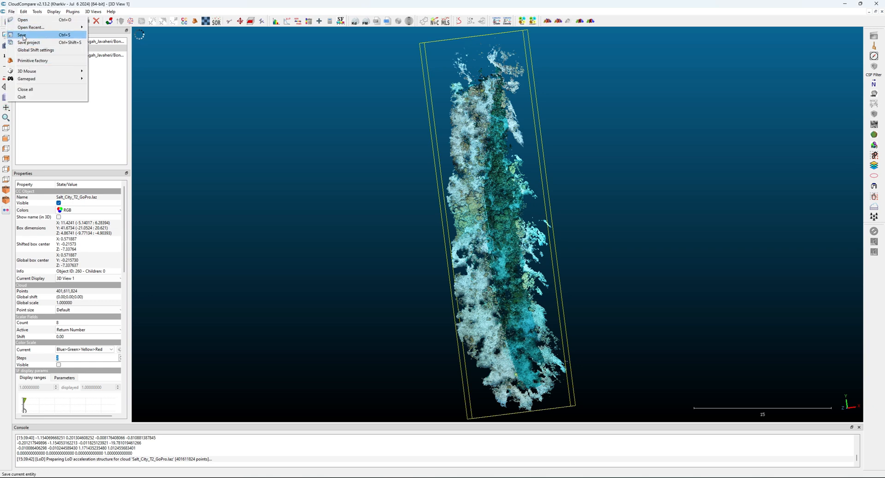
left_click(22, 34)
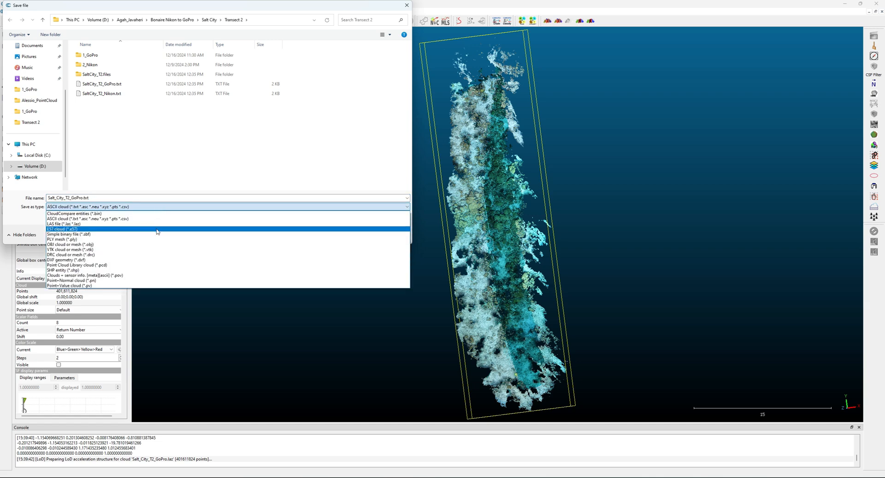
mouse_move(129, 244)
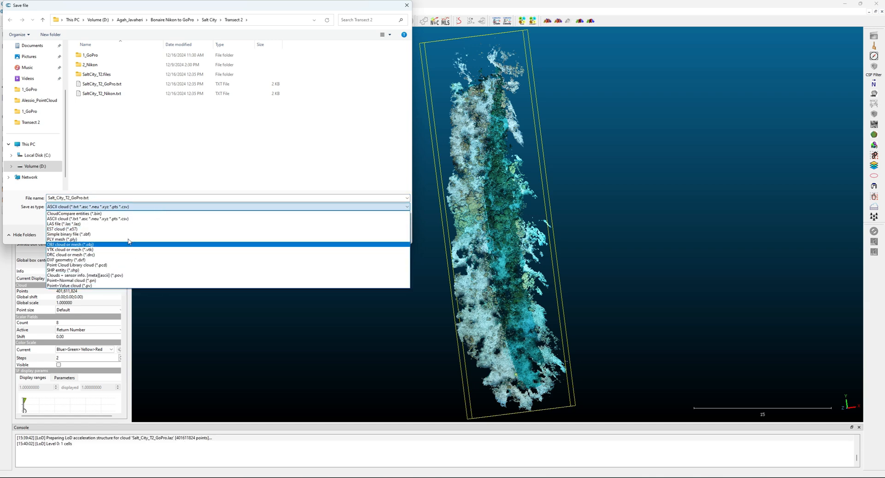
left_click(63, 223)
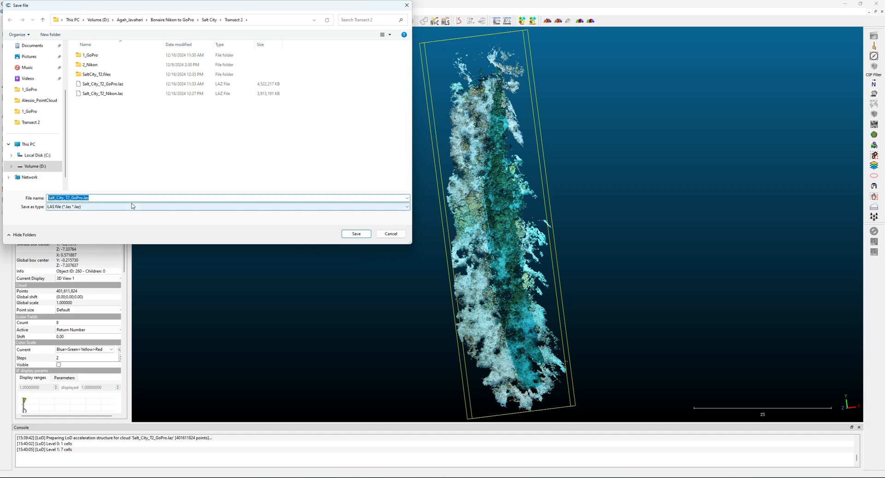
left_click(406, 198)
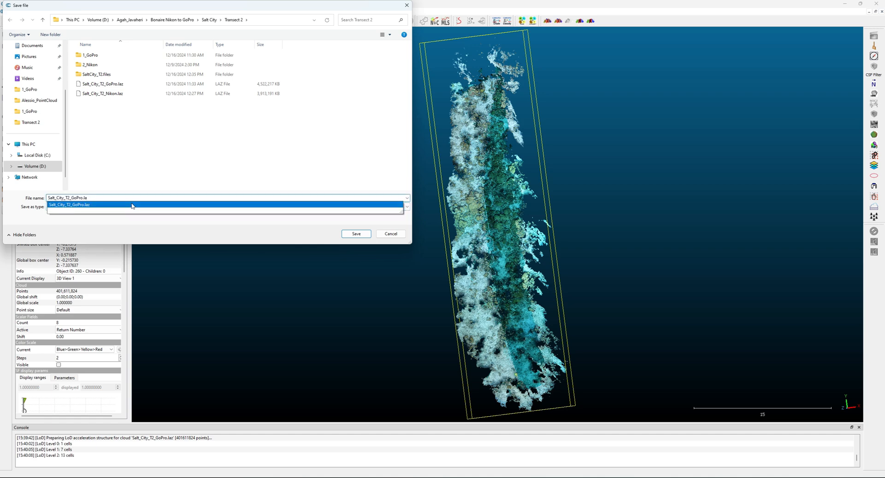
left_click(69, 205)
type("_registered")
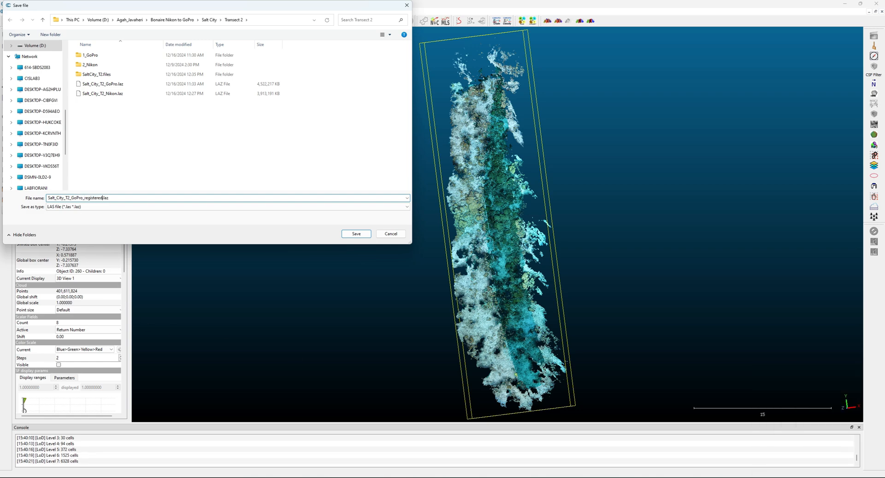
left_click(103, 84)
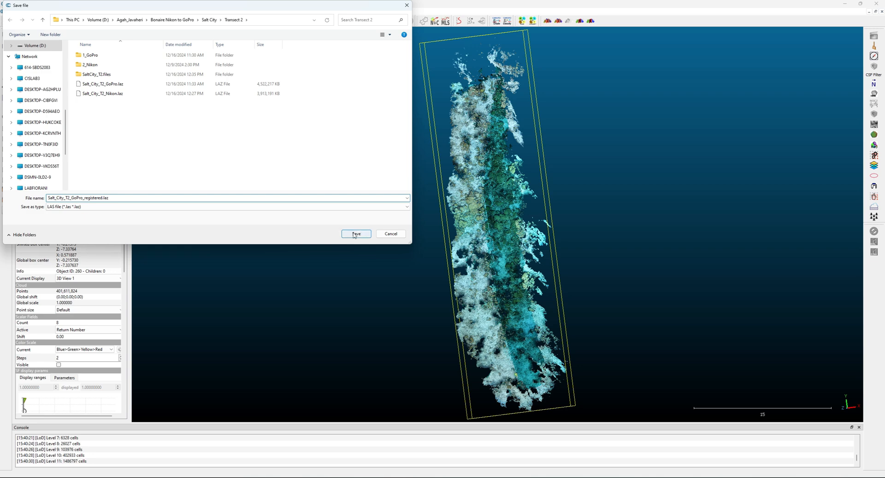
left_click(356, 233)
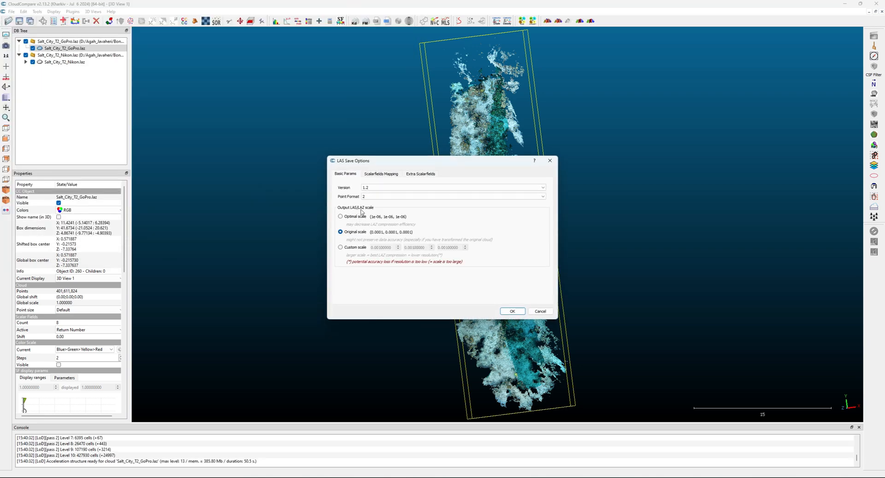
- Keep the original scale, review the Extra Scalarfields, and confirm the LAS save options
left_click(453, 187)
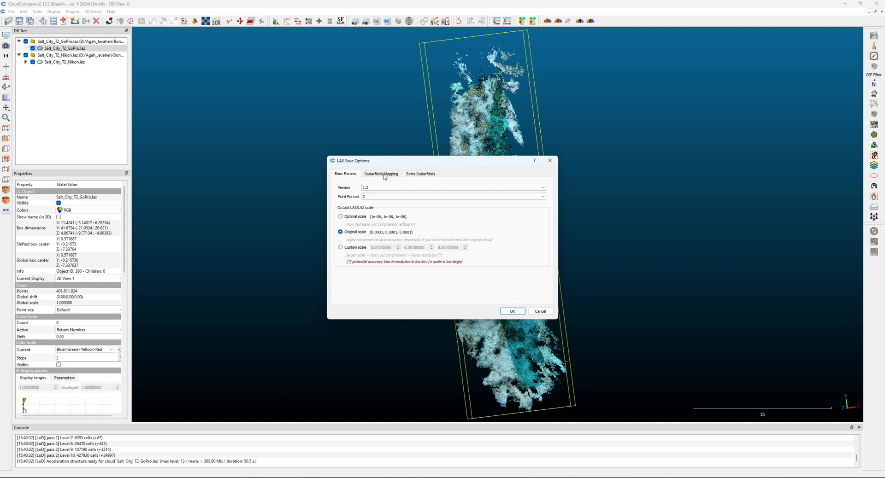
left_click(420, 174)
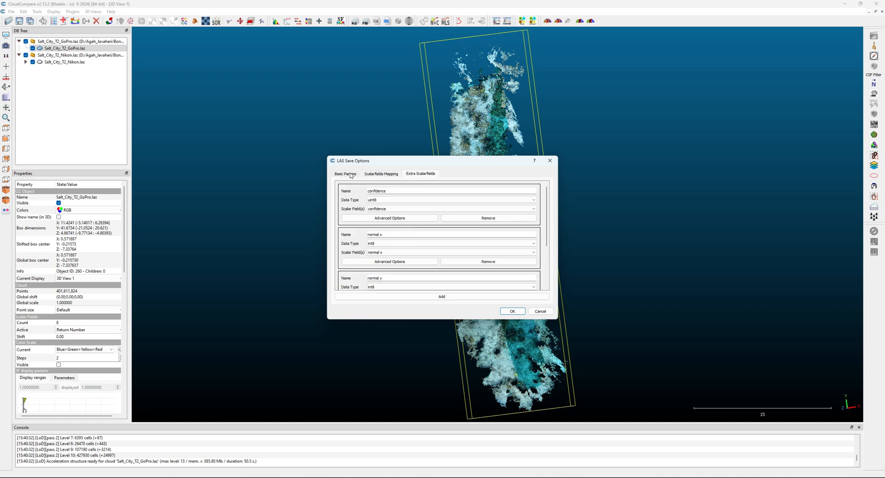
left_click(511, 311)
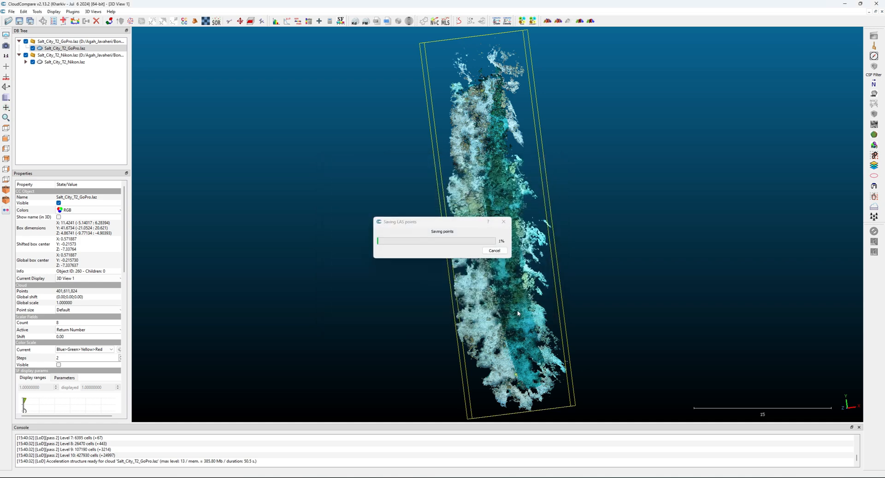